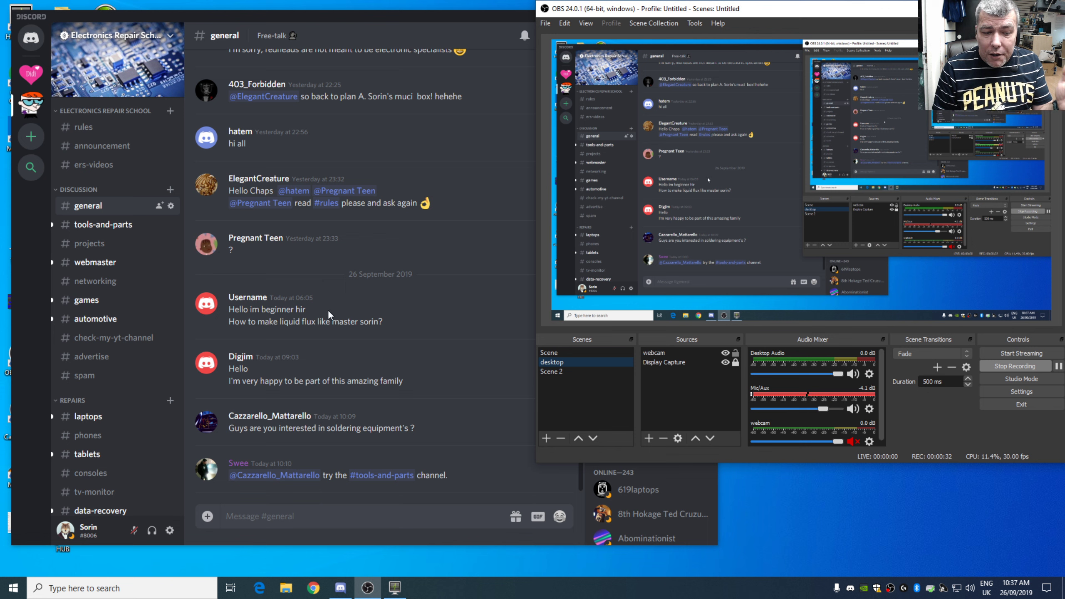
# - Search 'discord download' in a new browser window and open the official Discord downloads page
pyautogui.click(311, 588)
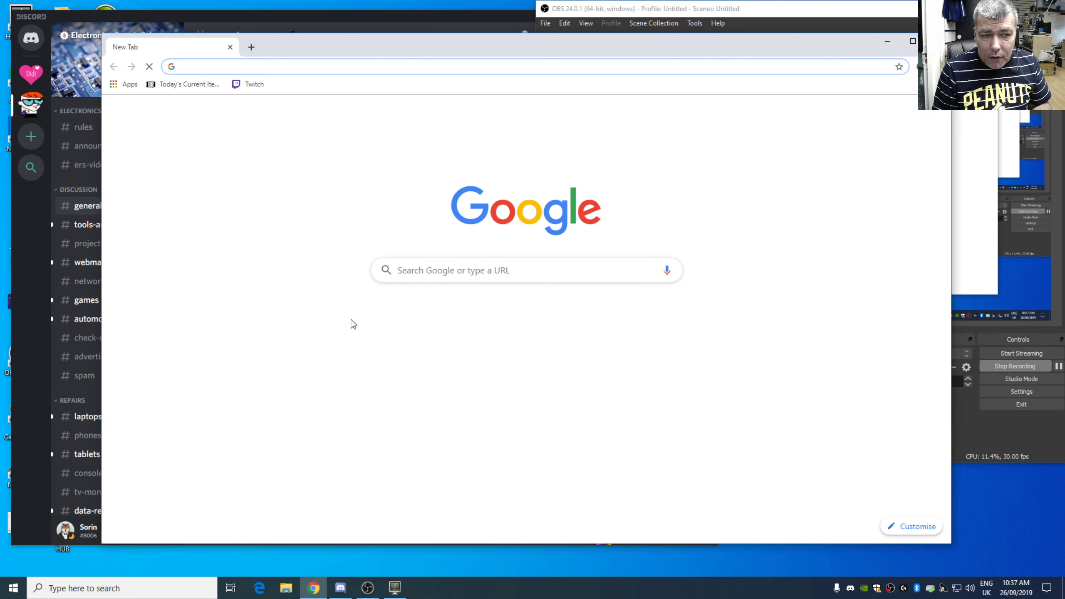
pyautogui.write('discord download')
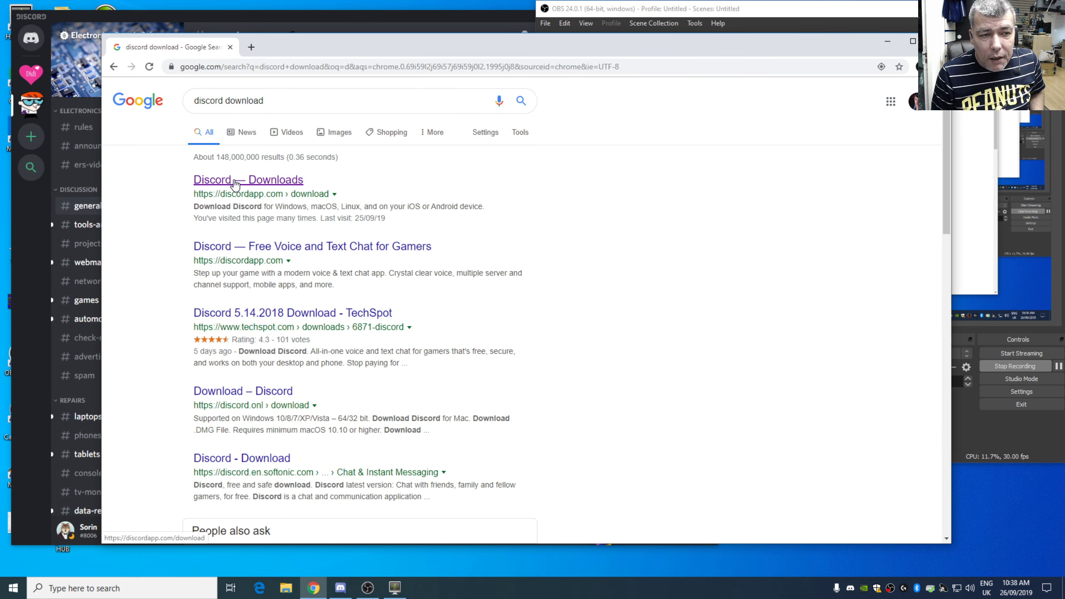
pyautogui.click(248, 179)
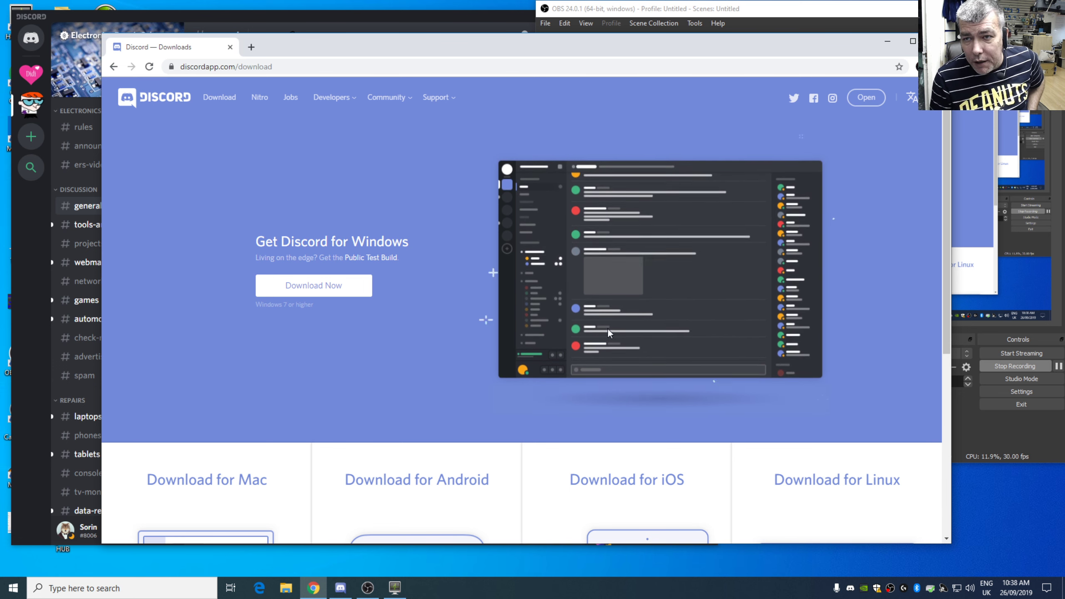
pyautogui.moveTo(411, 381)
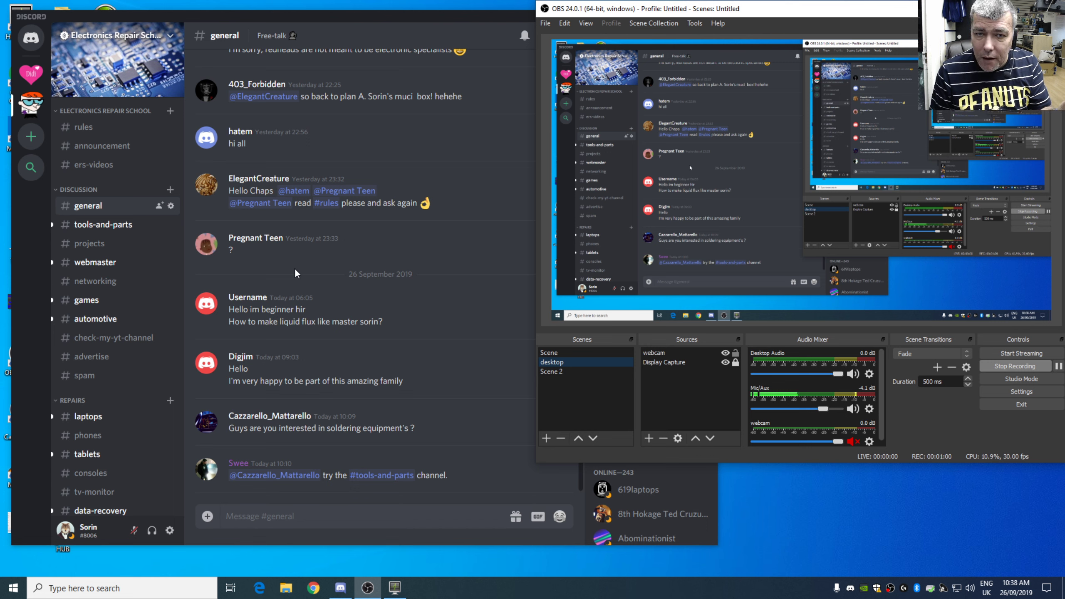
pyautogui.moveTo(172, 262)
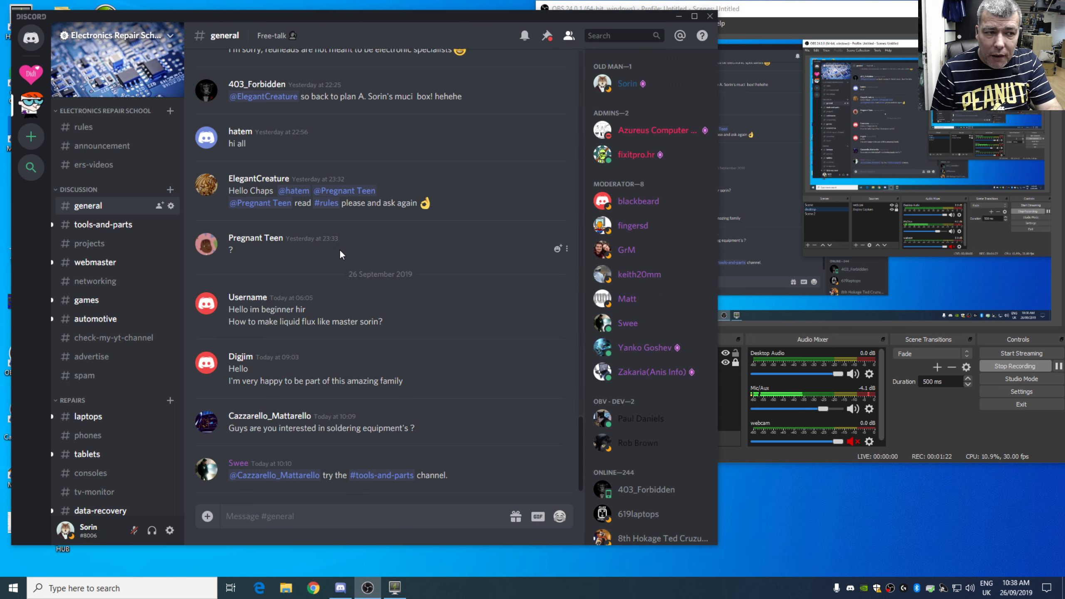
pyautogui.click(104, 225)
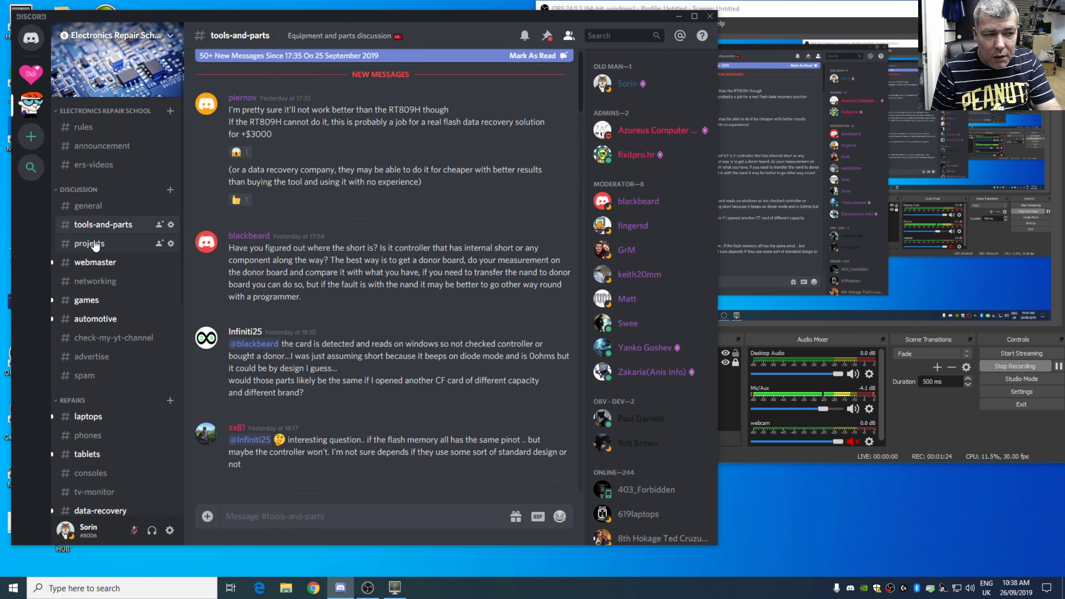
pyautogui.click(94, 280)
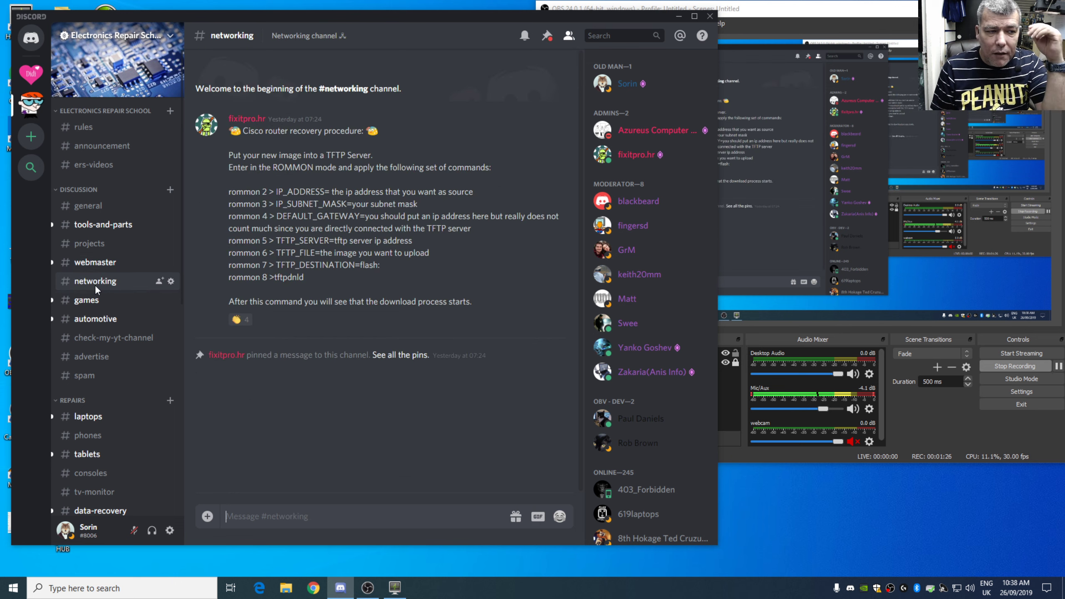
pyautogui.click(95, 319)
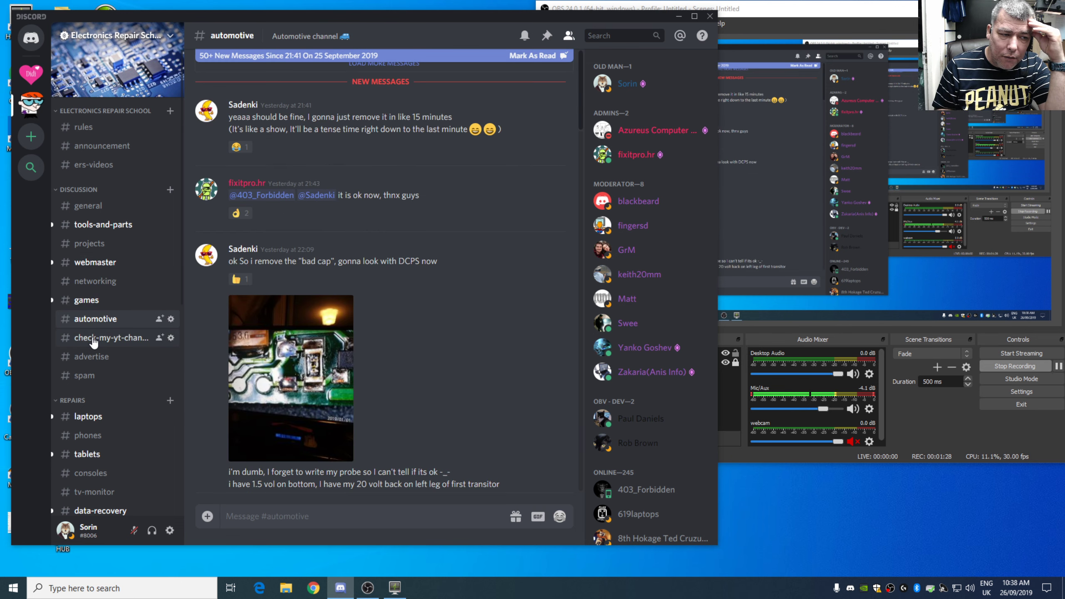
pyautogui.click(112, 338)
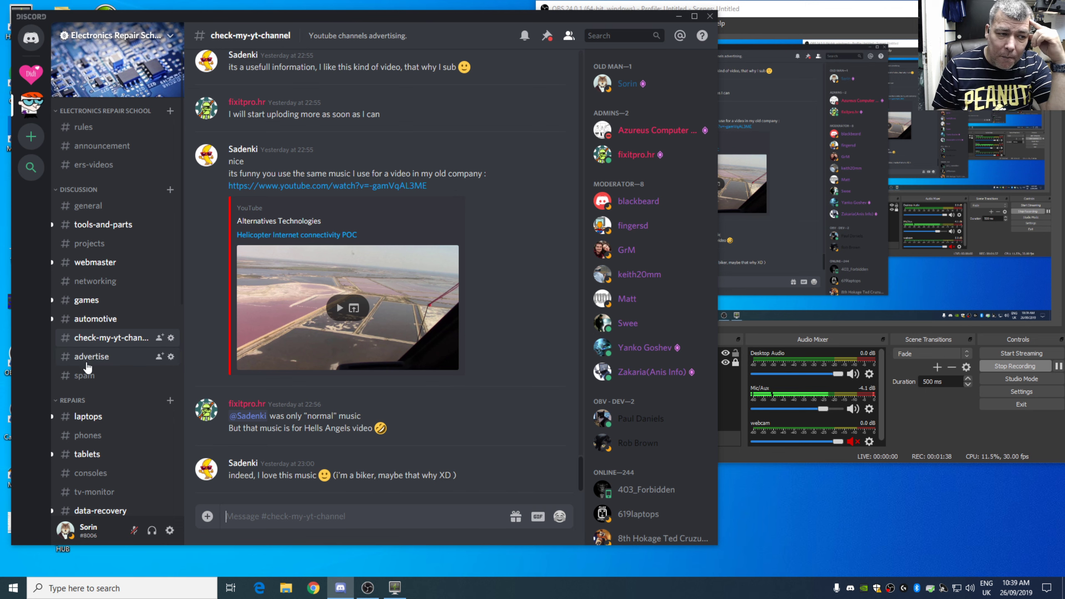
pyautogui.click(91, 356)
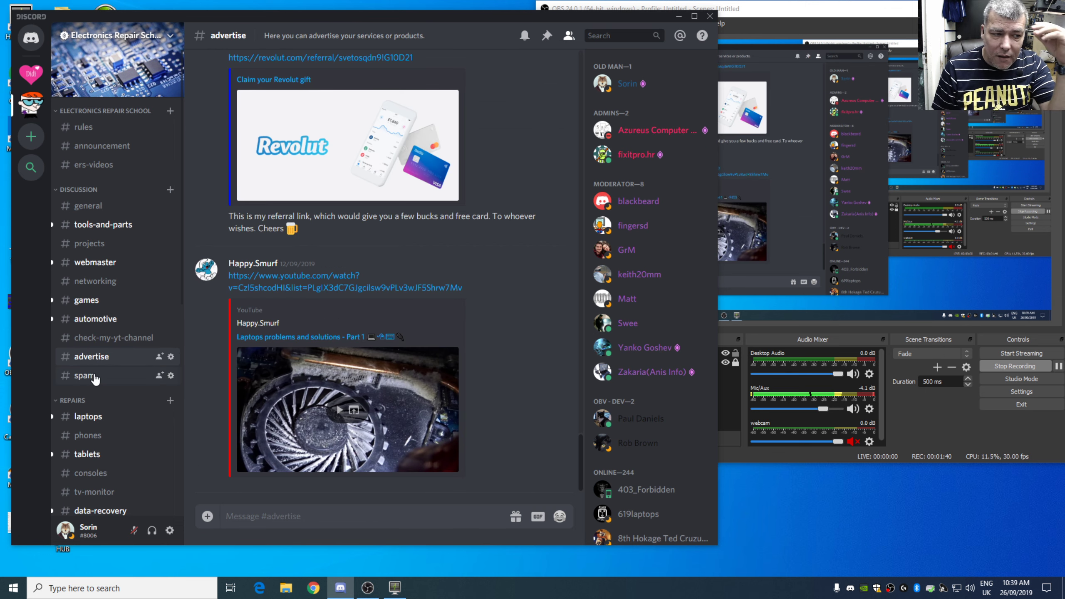
pyautogui.click(87, 416)
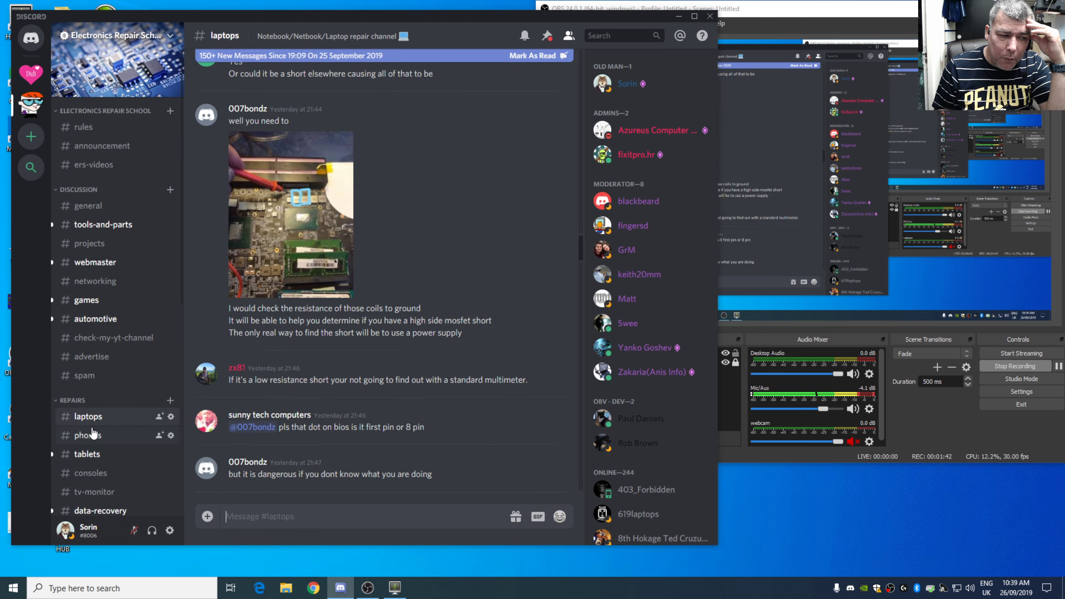
pyautogui.click(87, 454)
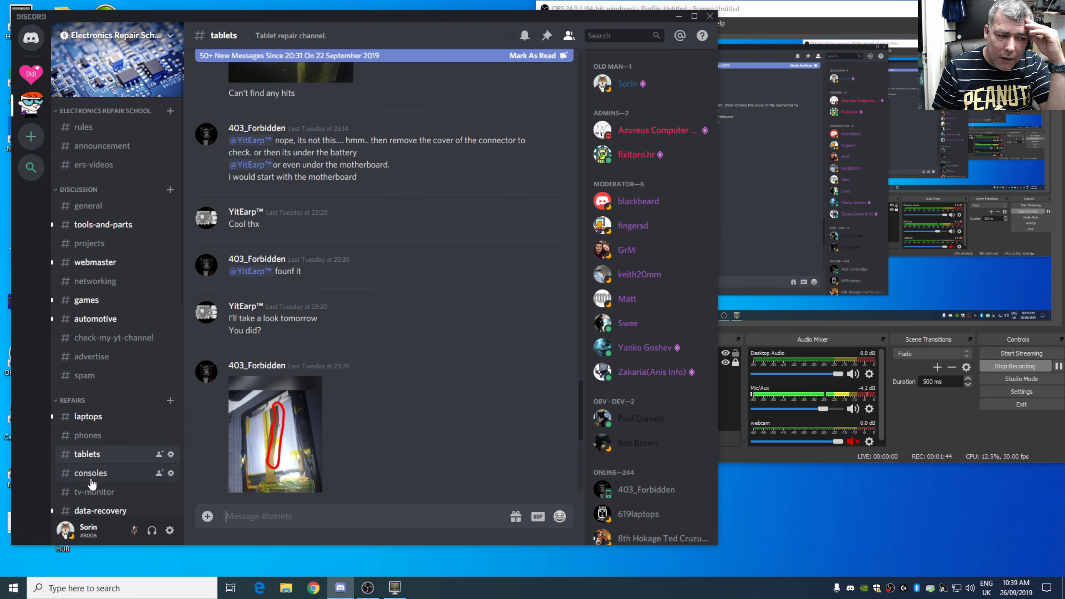
pyautogui.click(94, 491)
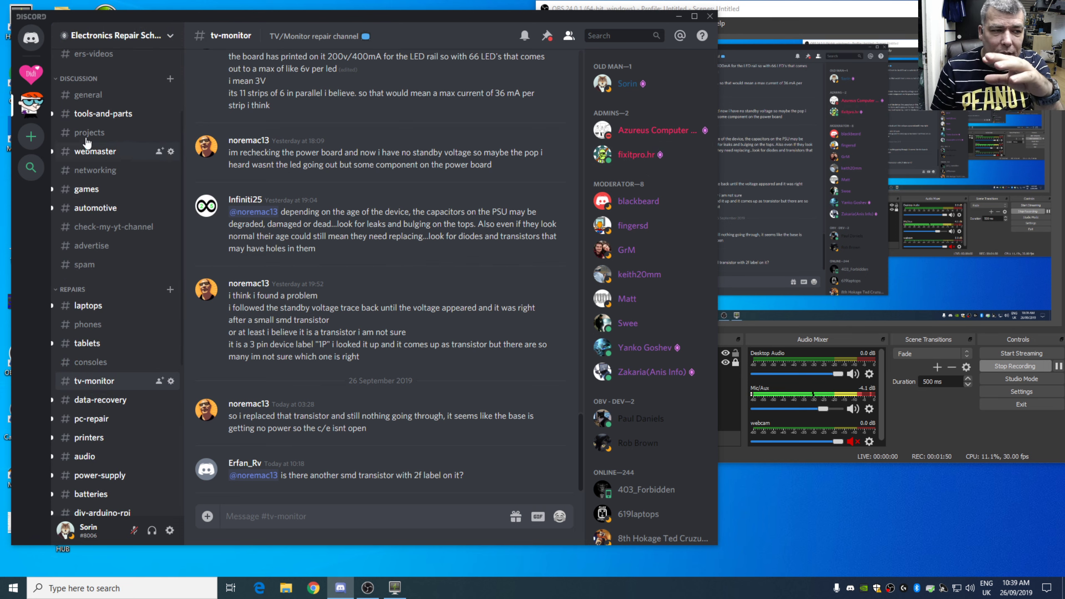
pyautogui.click(88, 94)
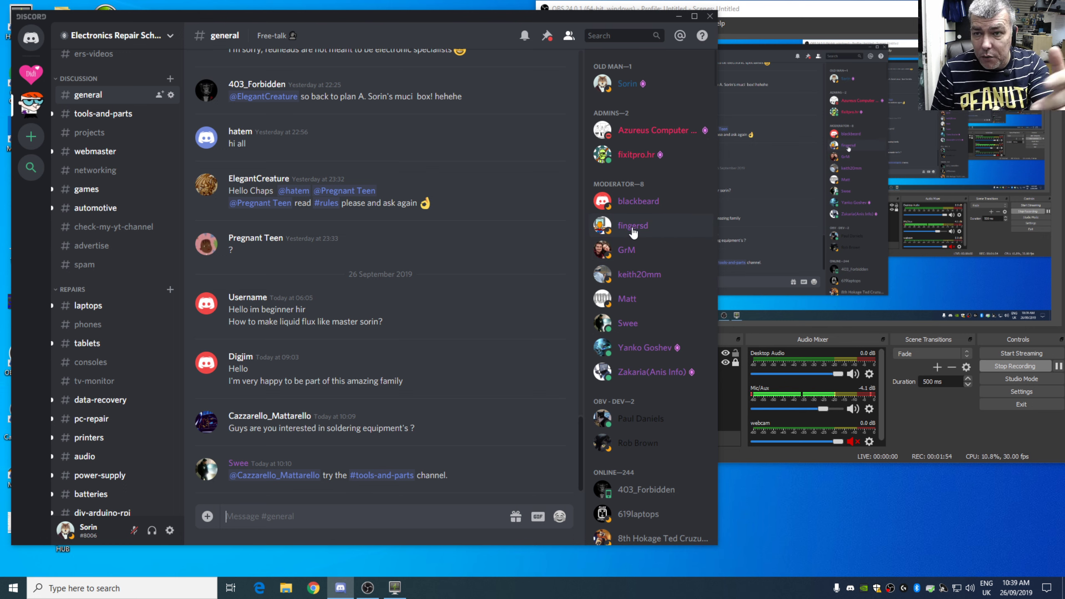
pyautogui.scroll(-3)
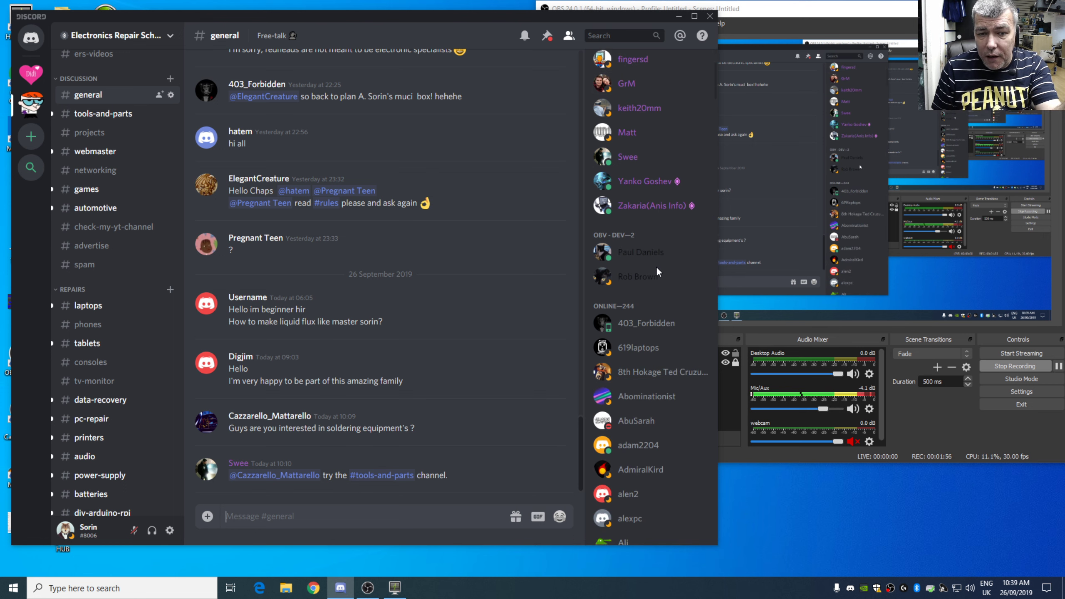
pyautogui.scroll(-3)
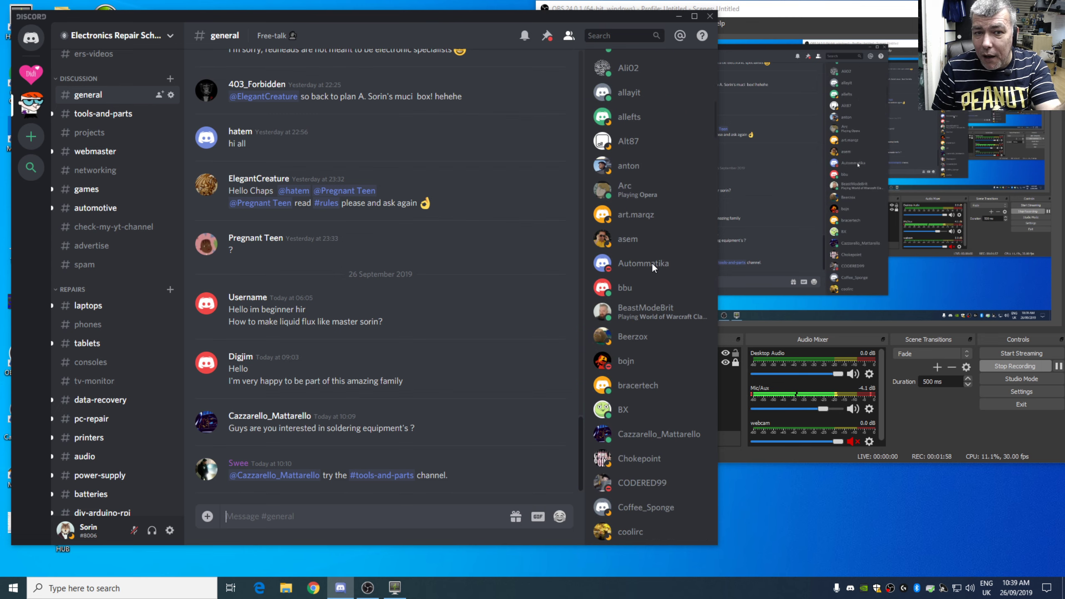
pyautogui.scroll(-3)
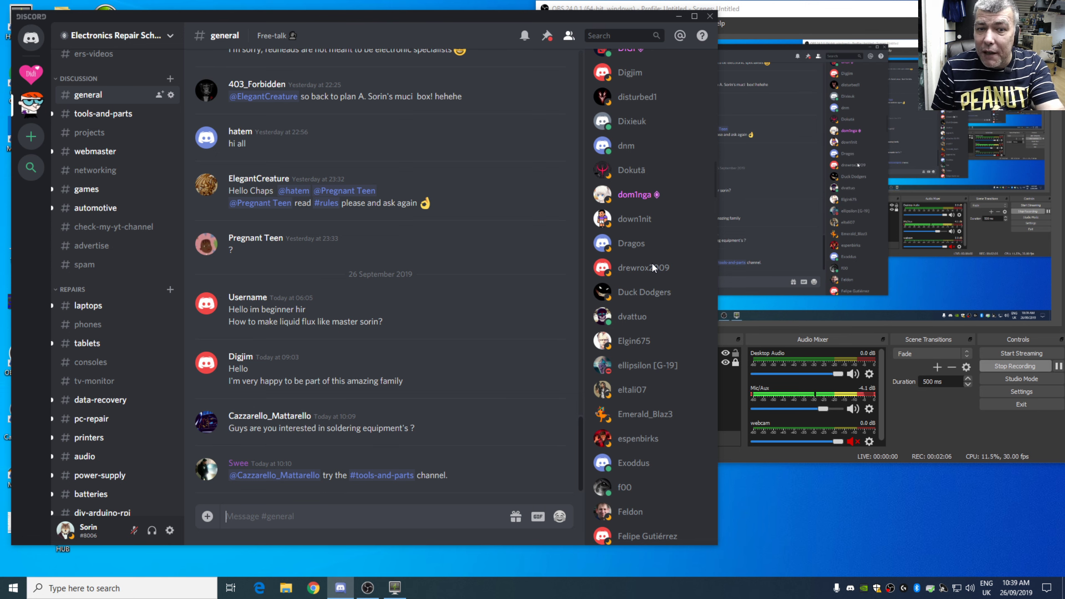
pyautogui.scroll(-3)
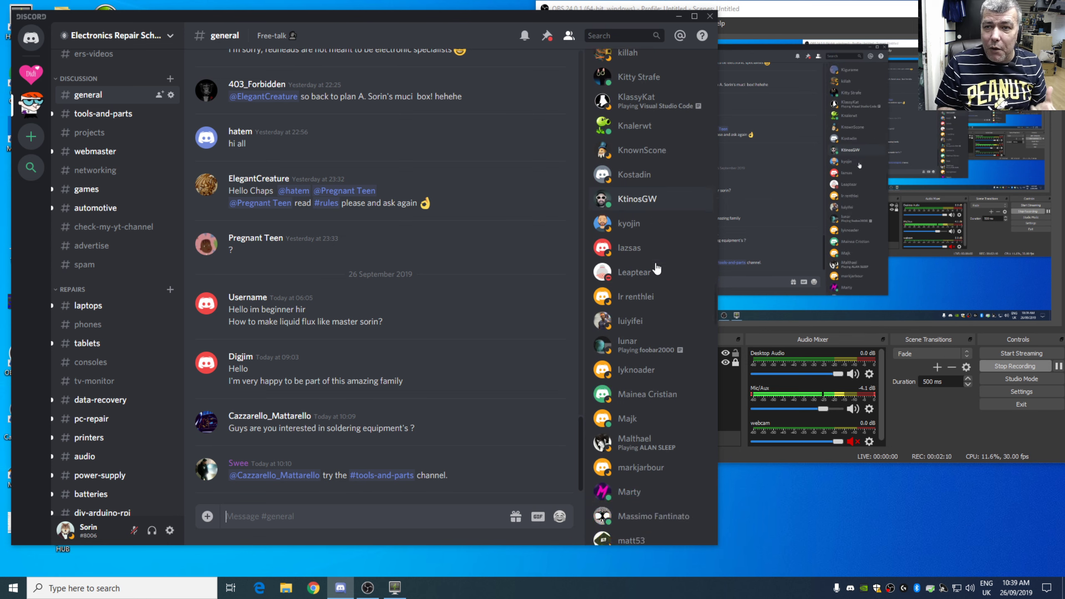
pyautogui.scroll(-3)
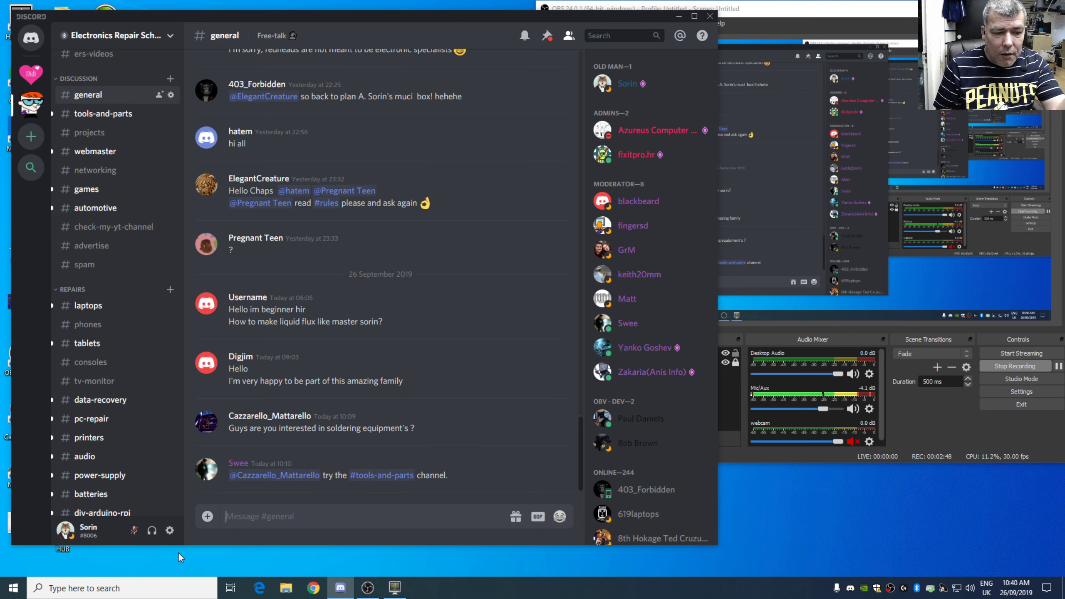
# - Open User Settings on the Connections page showing the linked 'Electronics repair school' YouTube account
pyautogui.click(170, 531)
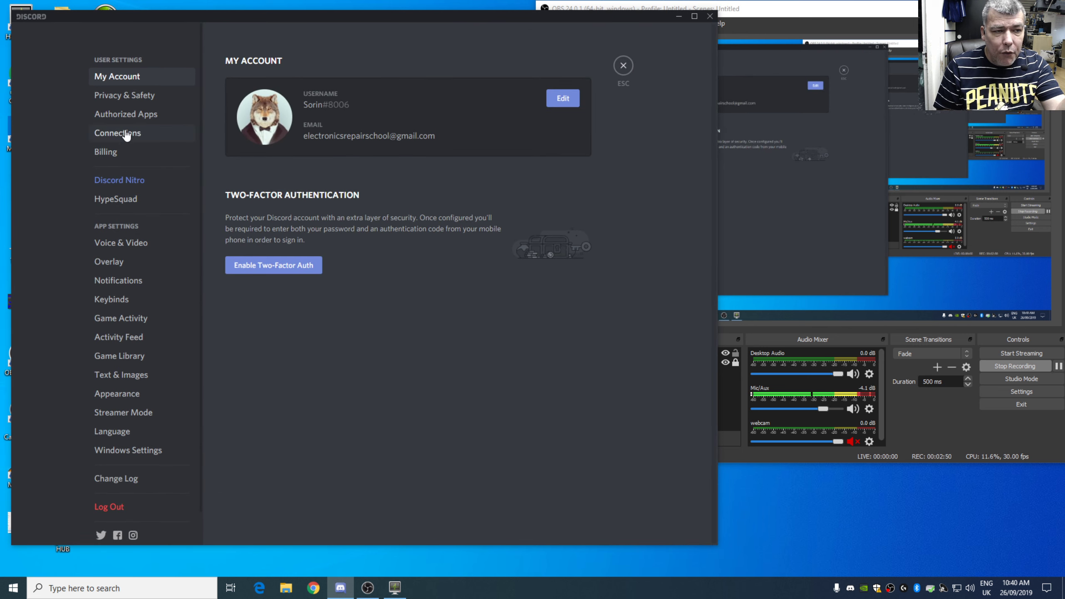
pyautogui.click(118, 132)
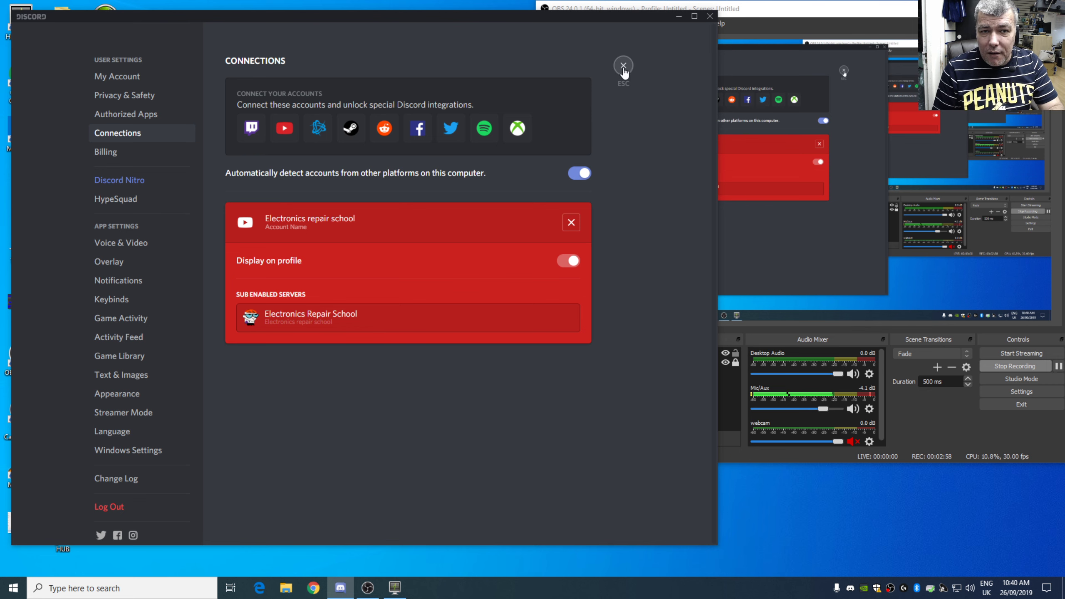
# - Close User Settings to return to the general channel with 246 members online
pyautogui.click(622, 65)
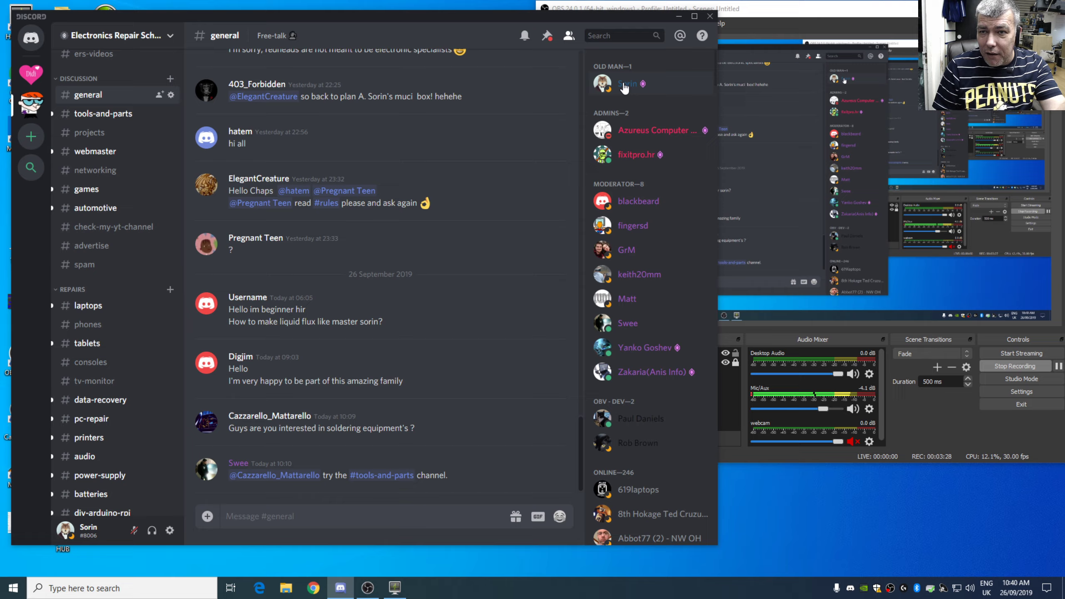
pyautogui.moveTo(732, 93)
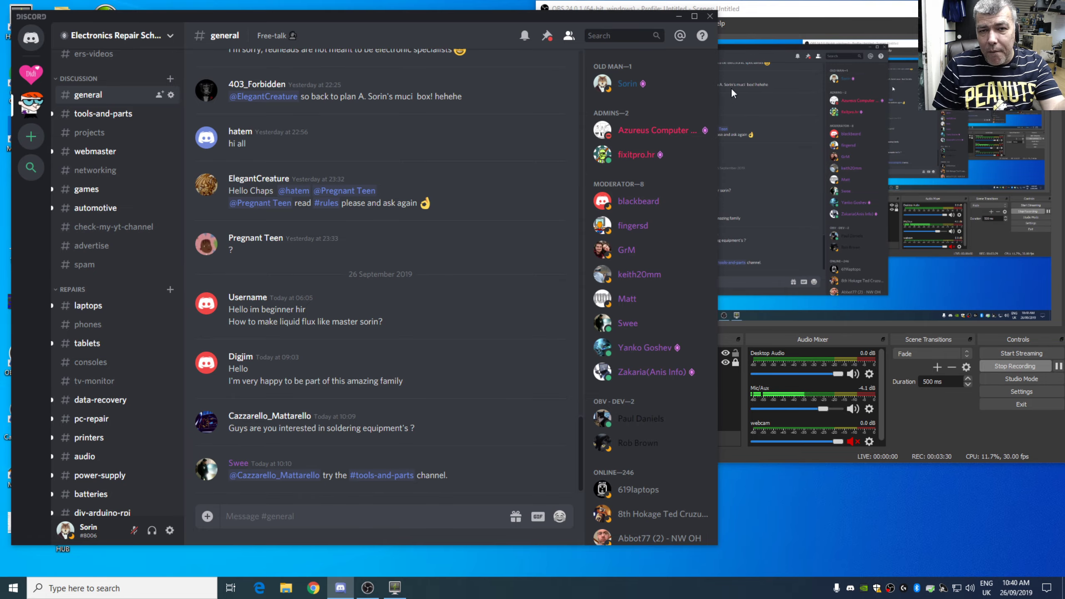